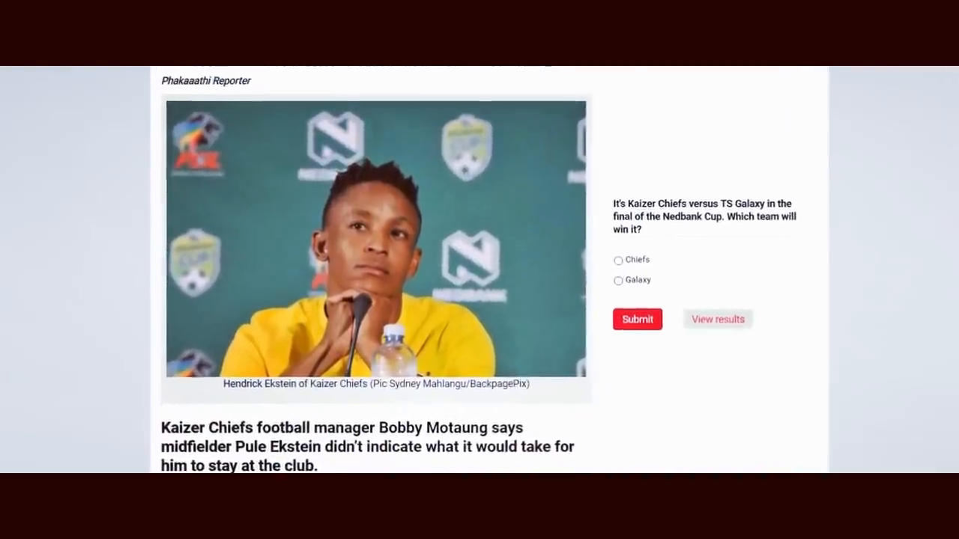
scroll("up", 3)
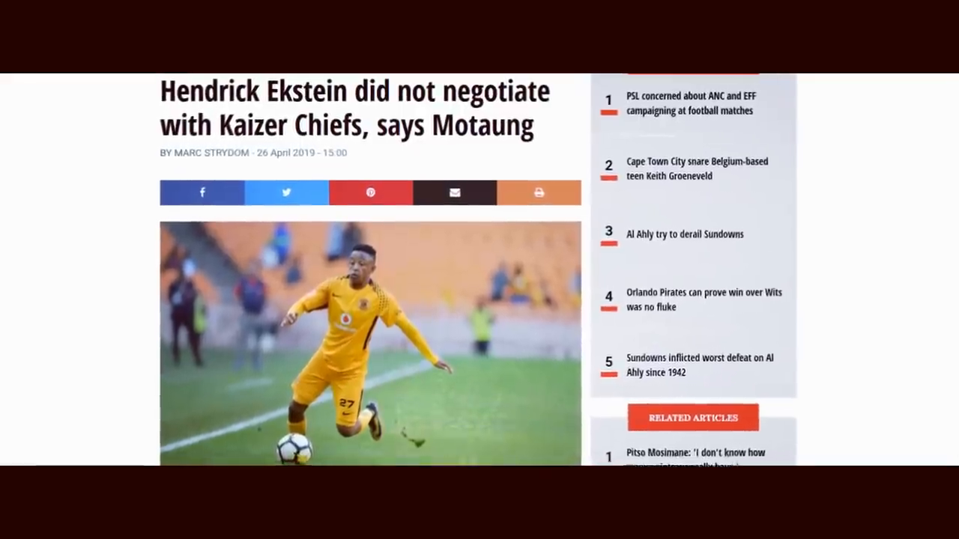